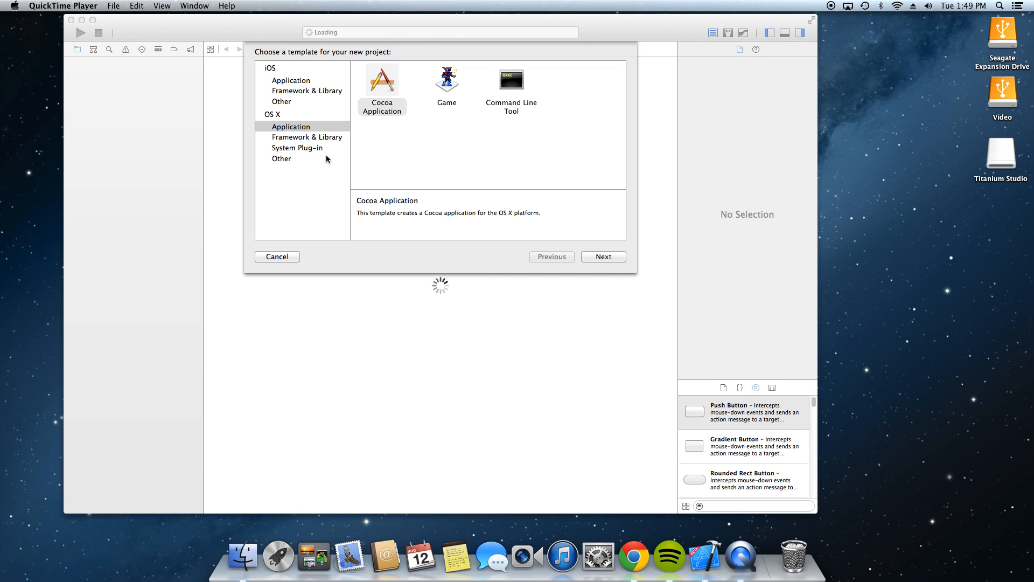
pyautogui.moveTo(323, 162)
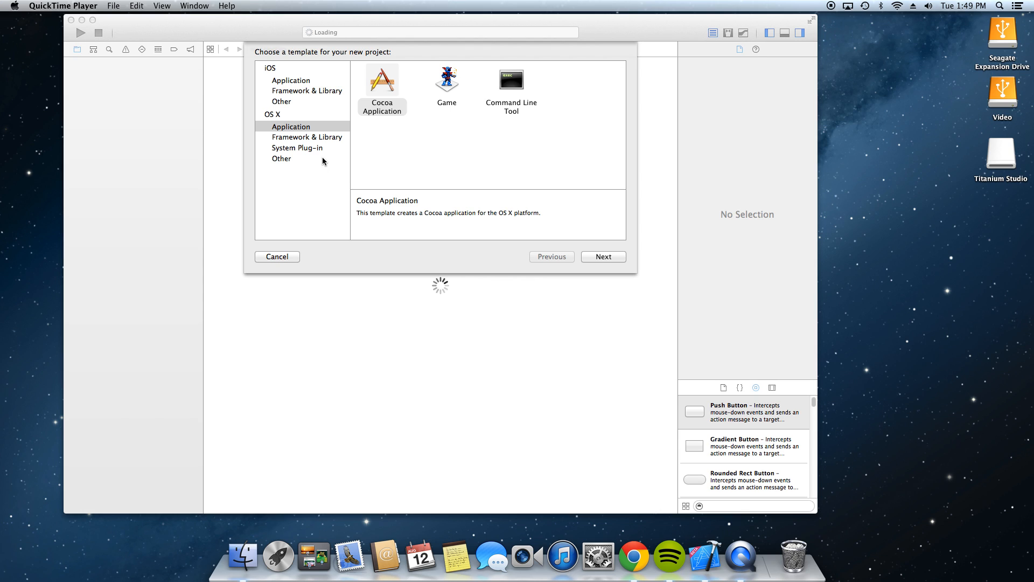
pyautogui.moveTo(354, 168)
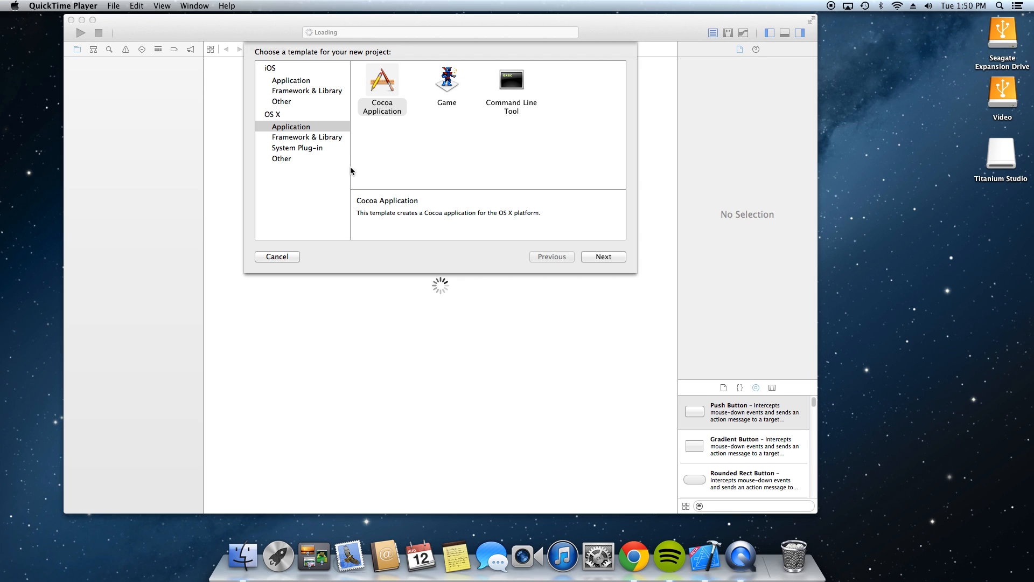
pyautogui.moveTo(314, 119)
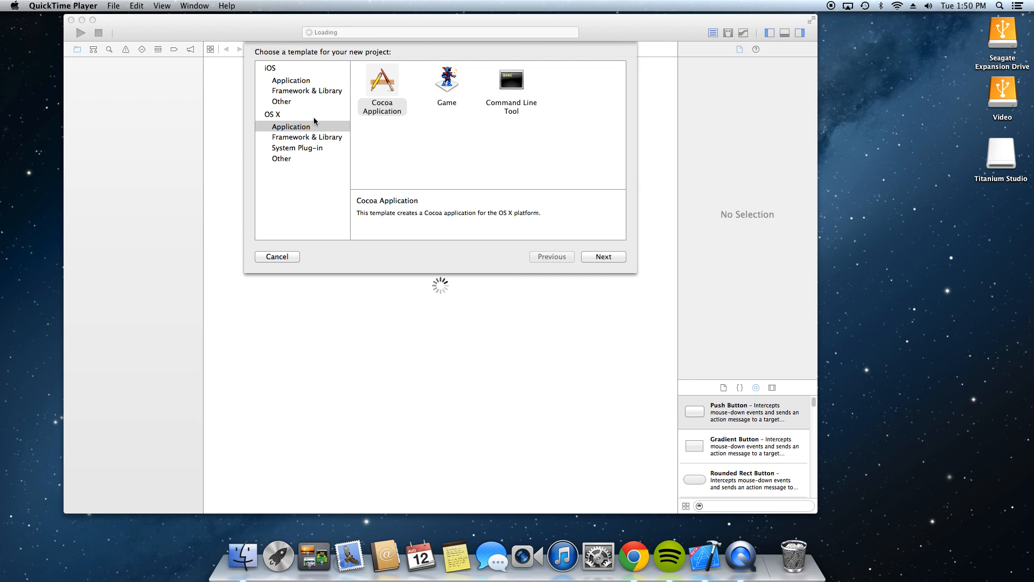
# - Continue from the Cocoa Application template and name the product 'Desktop App', reviewing organization name and identifier
pyautogui.click(604, 257)
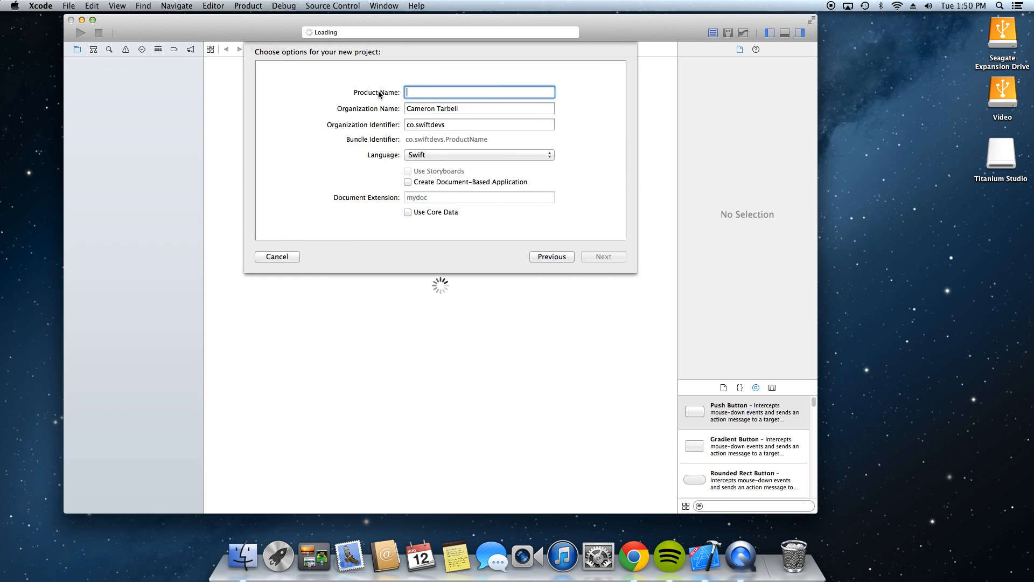
pyautogui.write('Desktop App')
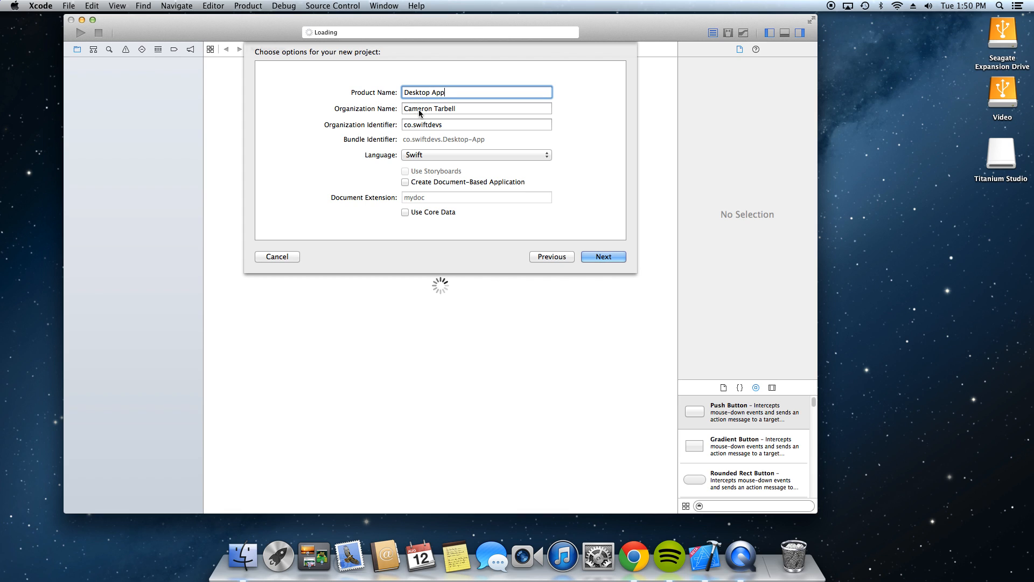
pyautogui.doubleClick(429, 108)
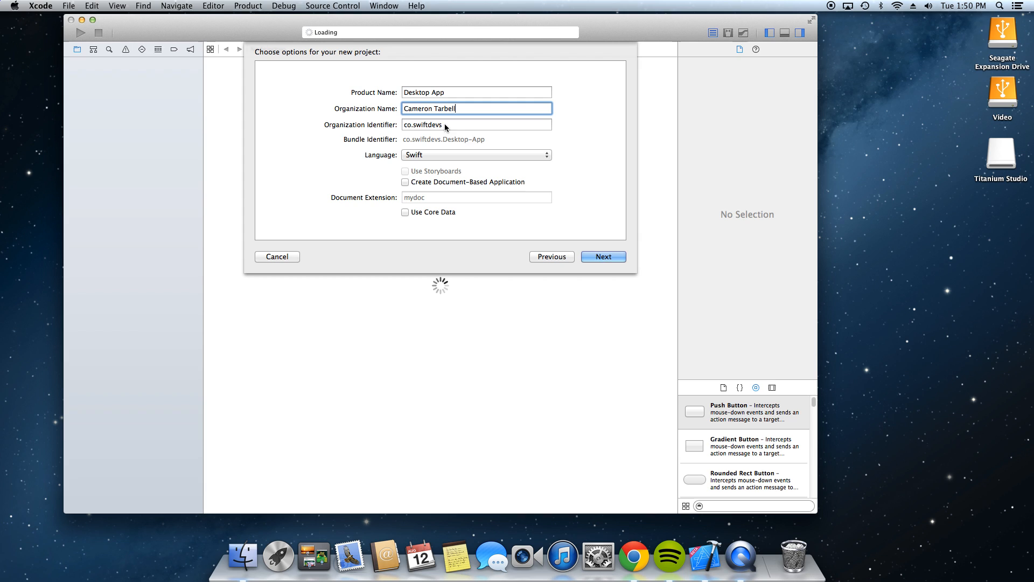
pyautogui.moveTo(445, 128)
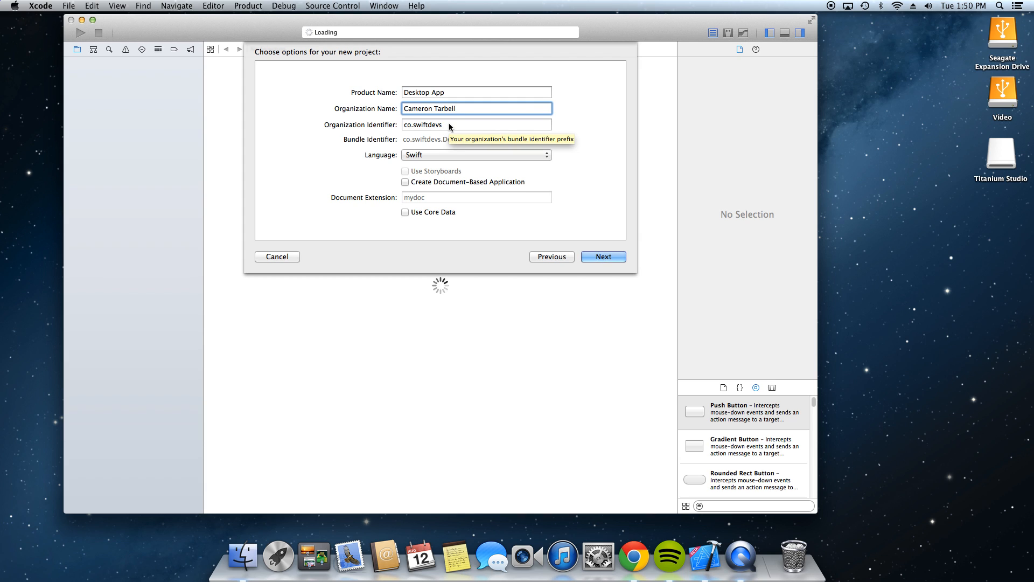
pyautogui.moveTo(446, 131)
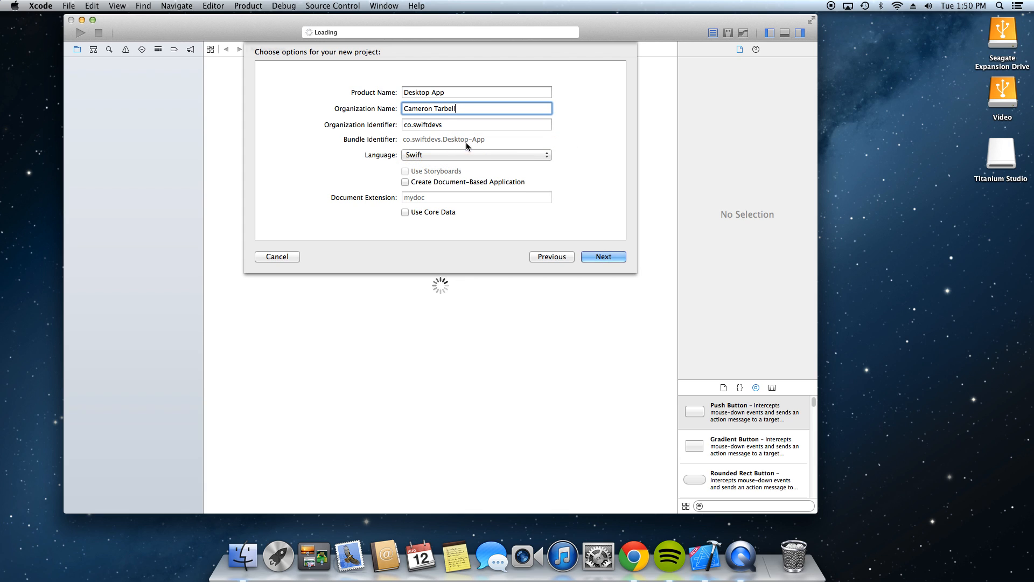
pyautogui.moveTo(455, 126)
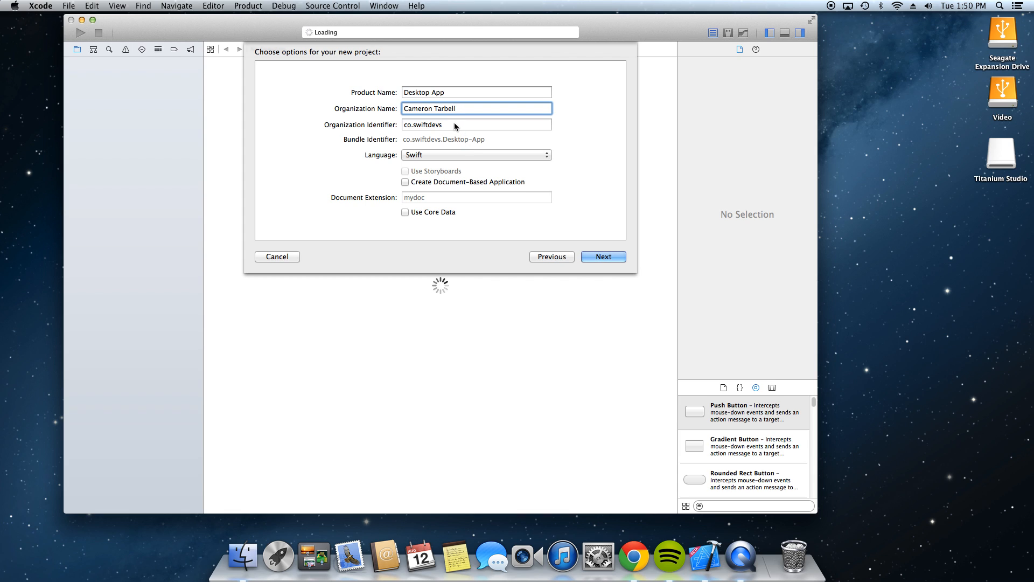
pyautogui.click(453, 125)
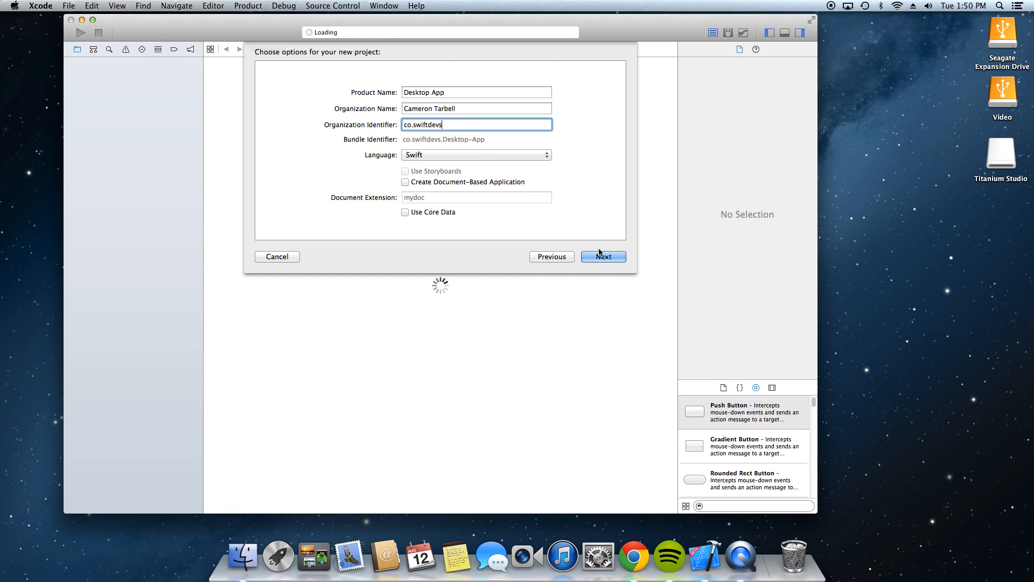
# - Create the Desktop App project replacing the existing one and show AppDelegate.swift's template code
pyautogui.click(604, 256)
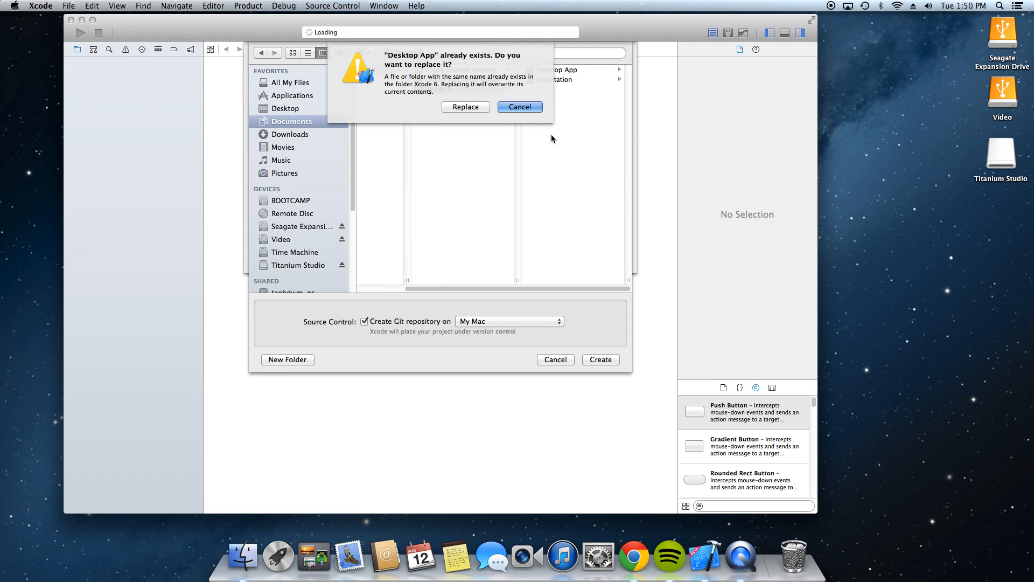
pyautogui.click(466, 106)
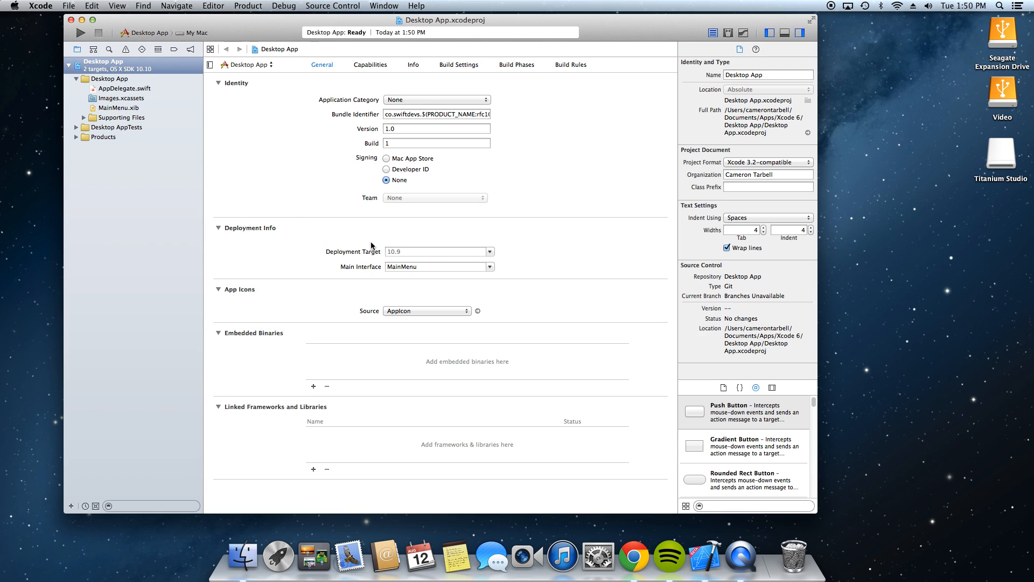
pyautogui.moveTo(364, 249)
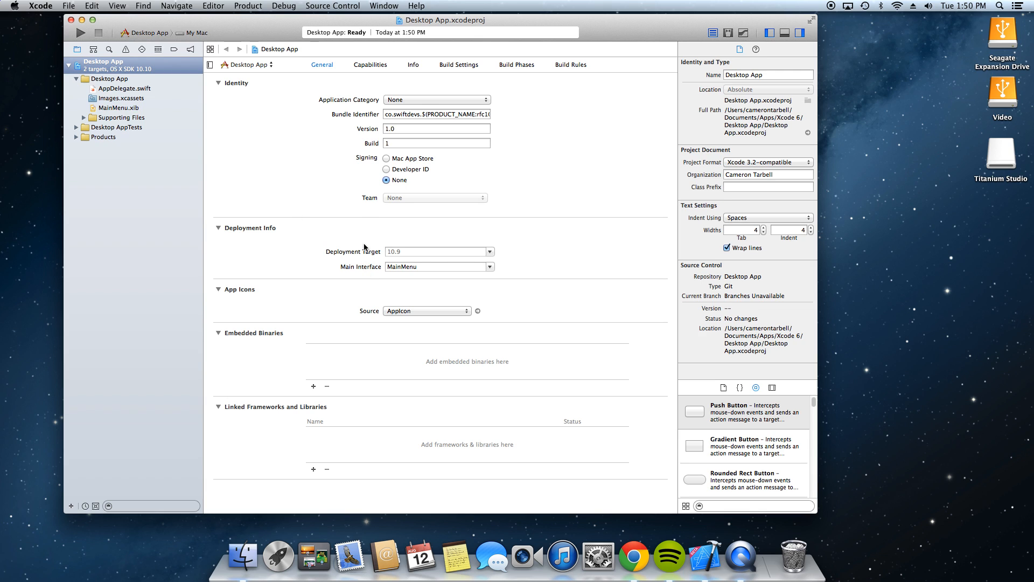
pyautogui.click(125, 88)
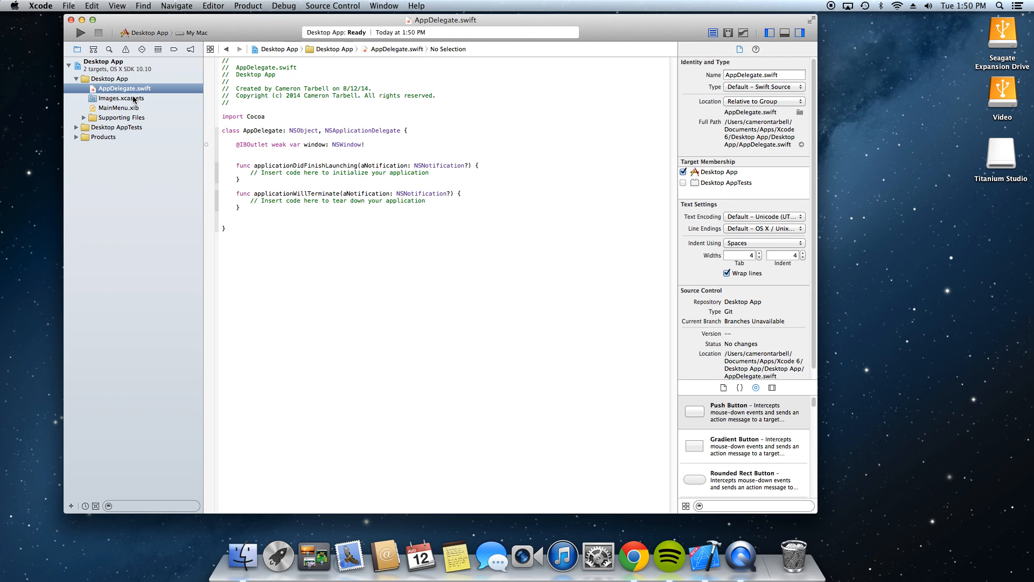
# - Show MainMenu.xib with the Desktop App window on the interface canvas
pyautogui.click(113, 108)
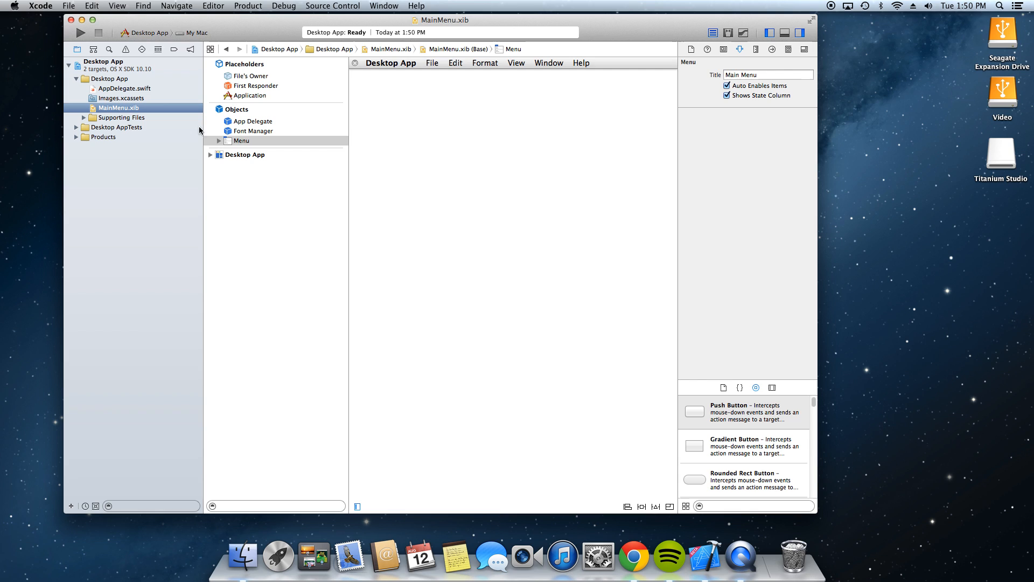
pyautogui.moveTo(273, 141)
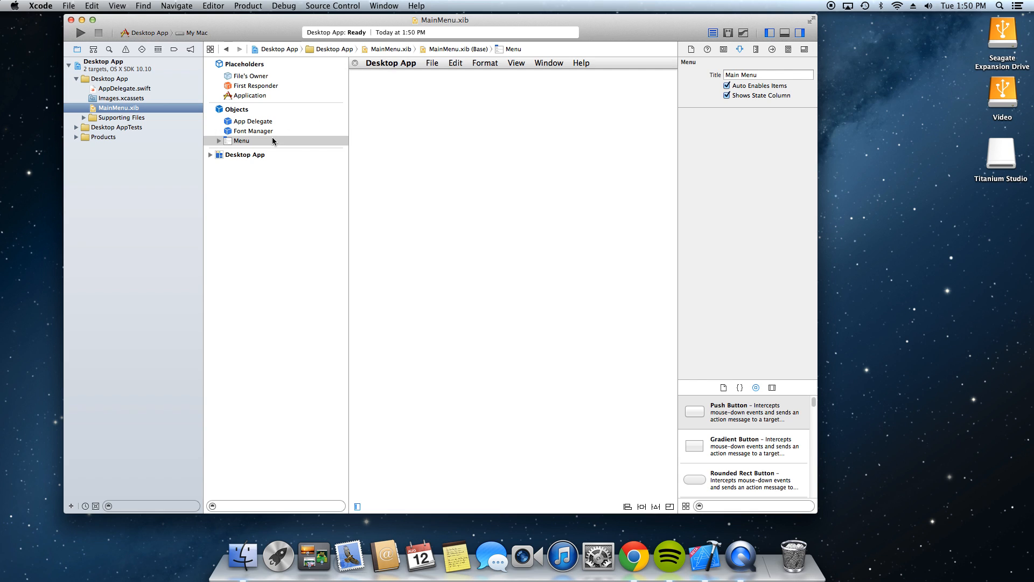
pyautogui.click(239, 166)
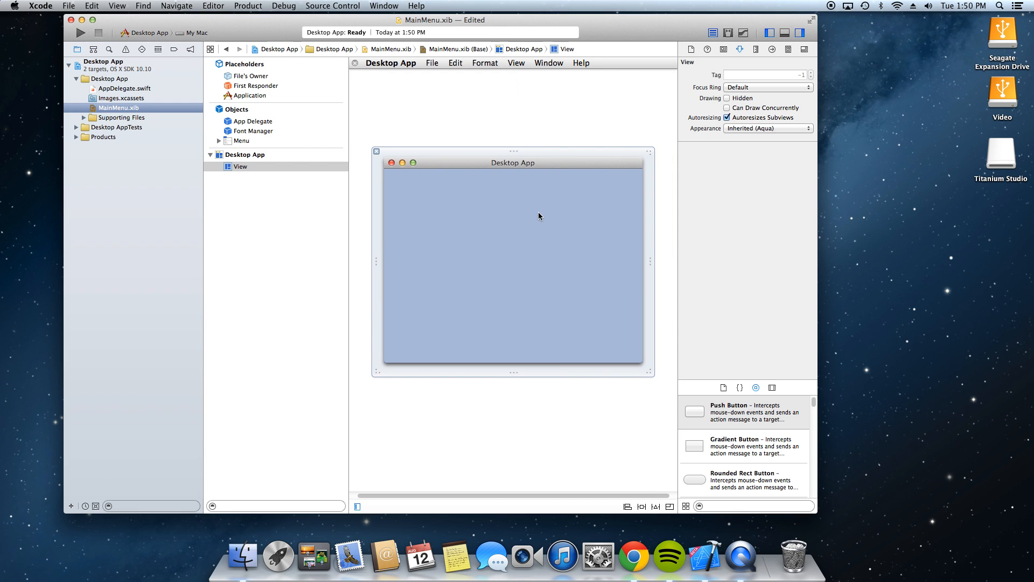
# - Add a Label from the Object Library into the centre of the window's content view
pyautogui.write('lab')
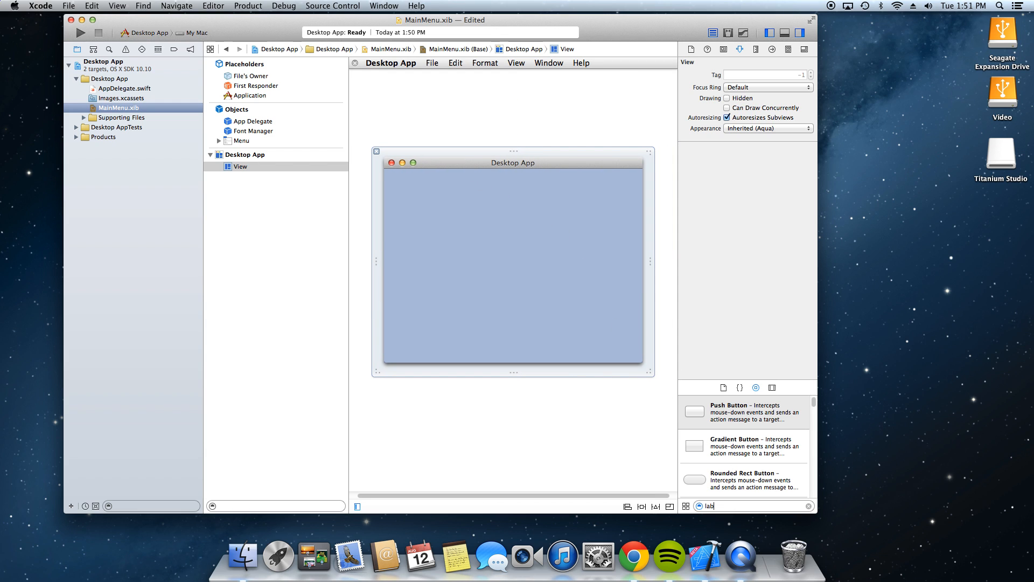
pyautogui.moveTo(694, 411); pyautogui.dragTo(513, 271)
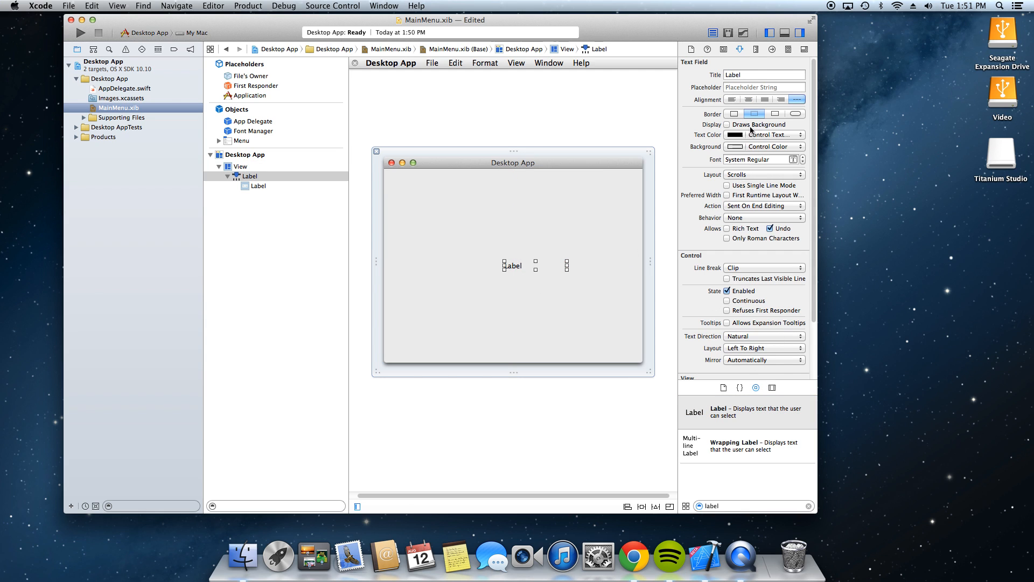
pyautogui.click(241, 166)
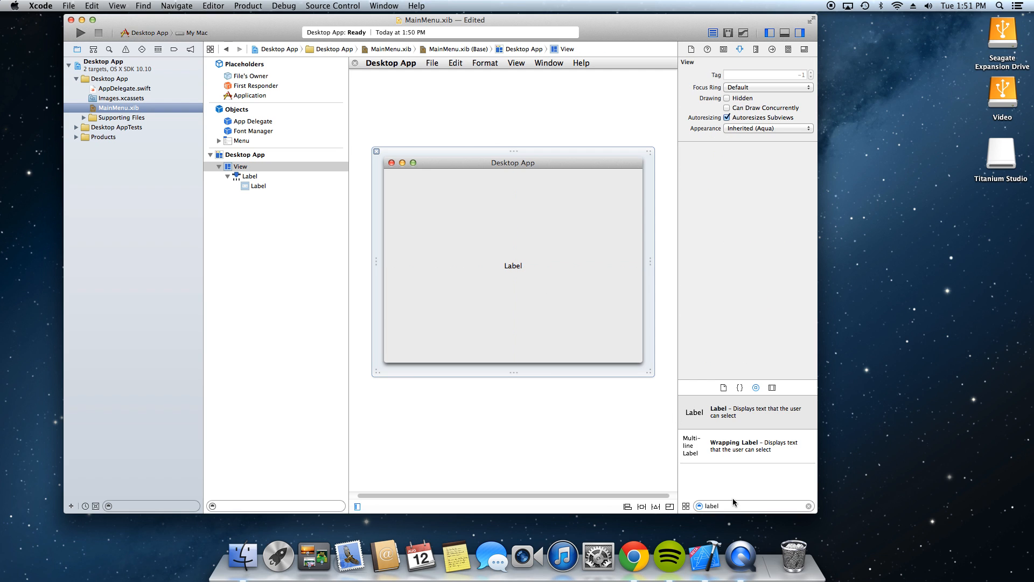
# - Add a Round Rect Button from the Object Library, centred horizontally below the label
pyautogui.write('button')
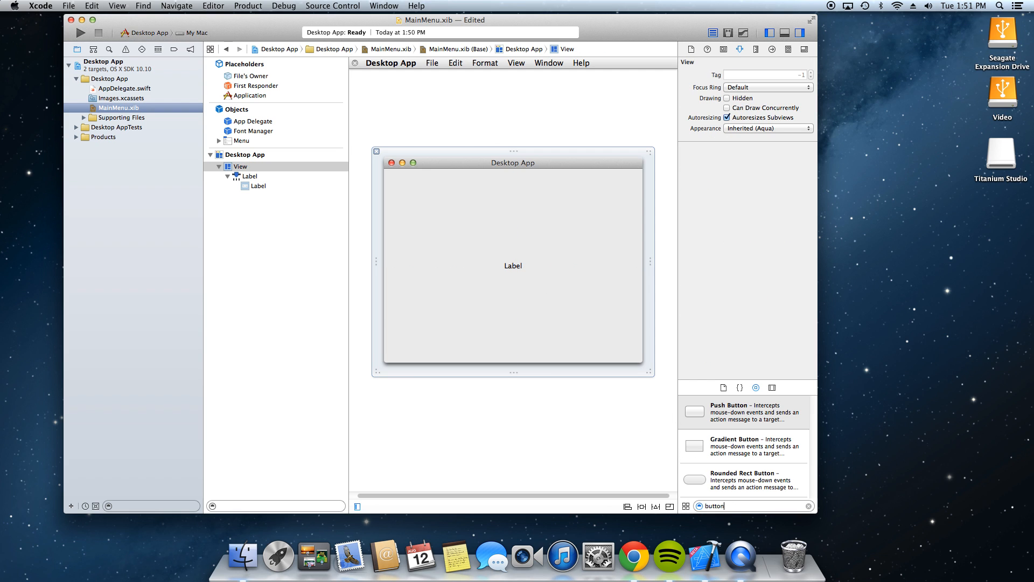
pyautogui.moveTo(694, 480); pyautogui.dragTo(523, 305)
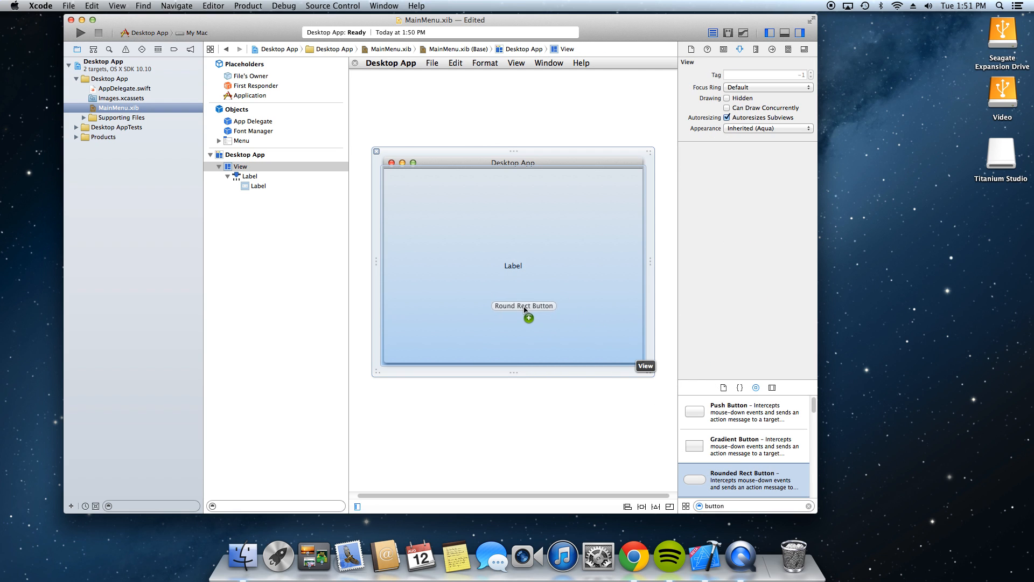
pyautogui.moveTo(524, 305); pyautogui.dragTo(512, 306)
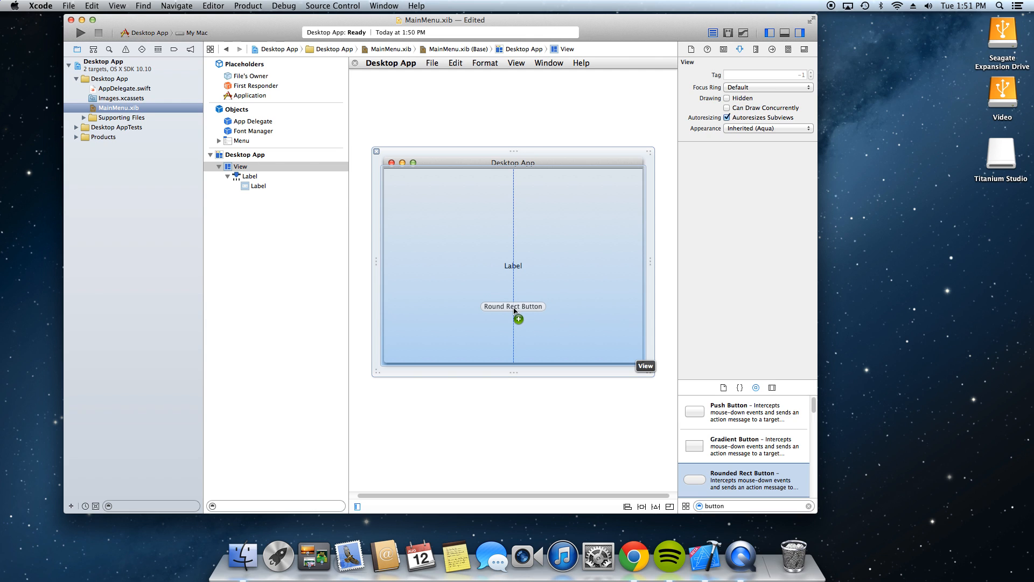
pyautogui.moveTo(694, 481); pyautogui.dragTo(513, 305)
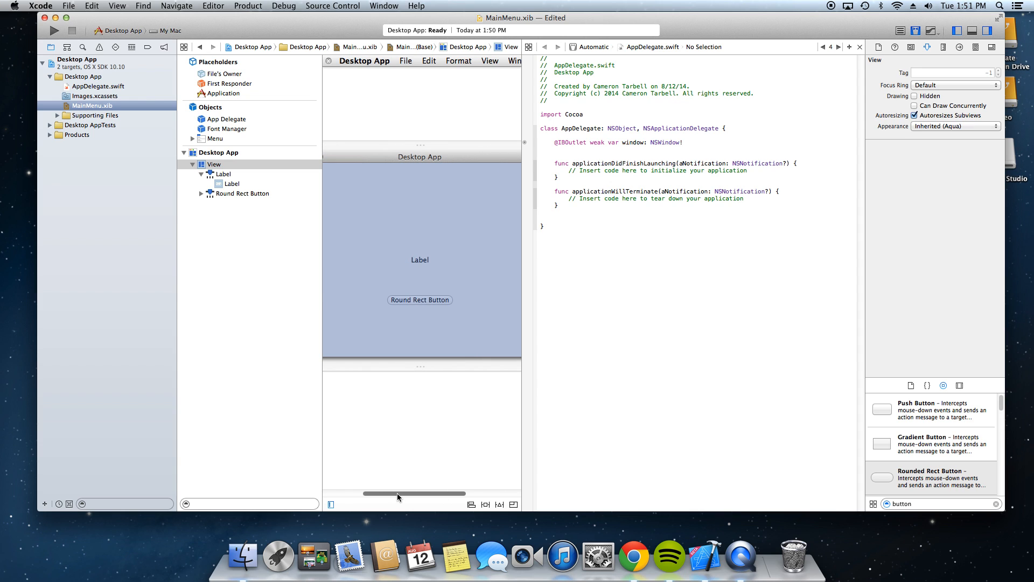
# - Connect the Label to AppDelegate as an NSTextField outlet named label1
pyautogui.click(420, 259)
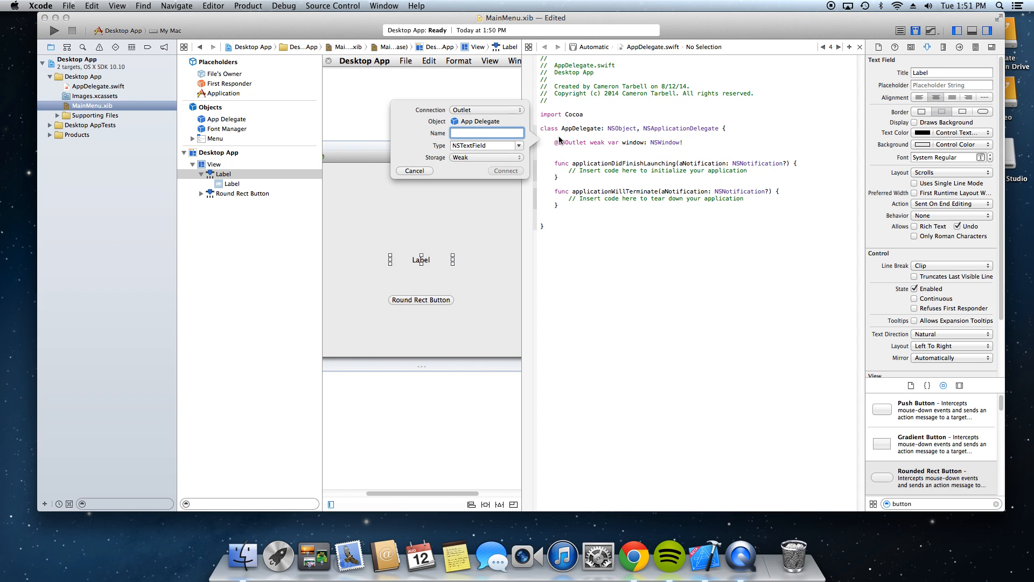
pyautogui.click(504, 170)
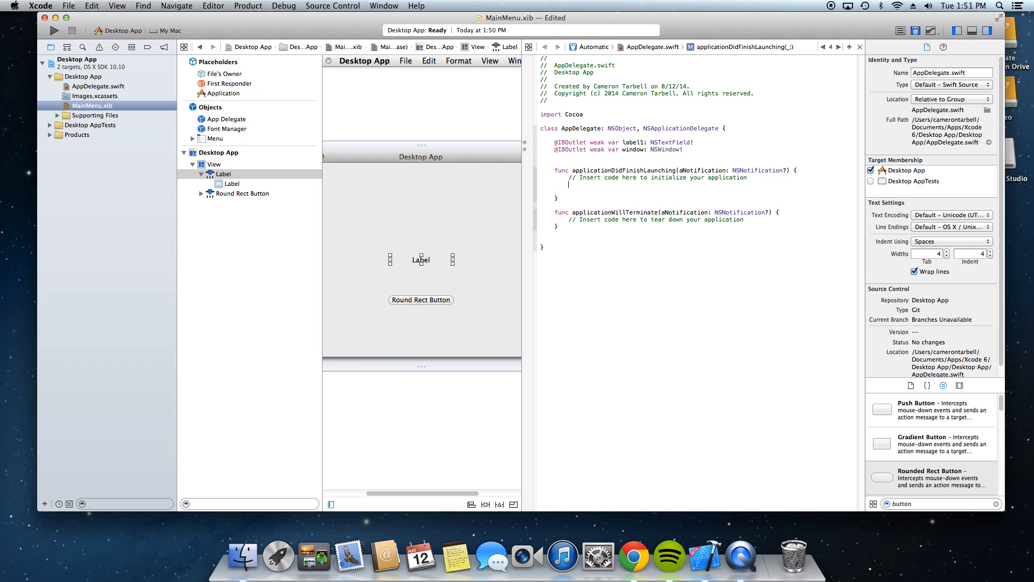
# - In applicationDidFinishLaunching, set label1.stringValue to "Hello World"
pyautogui.write('label1.')
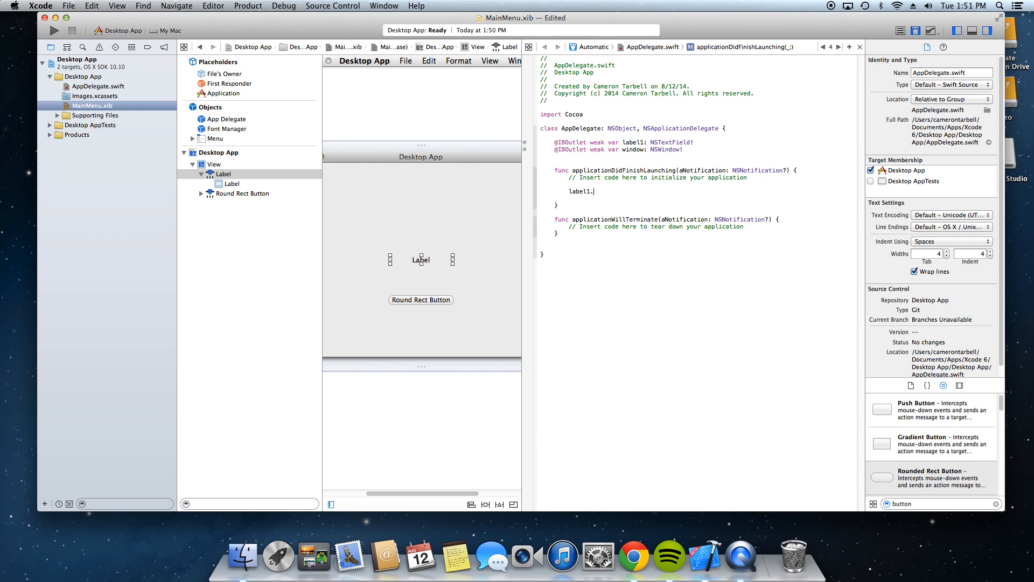
pyautogui.write('set')
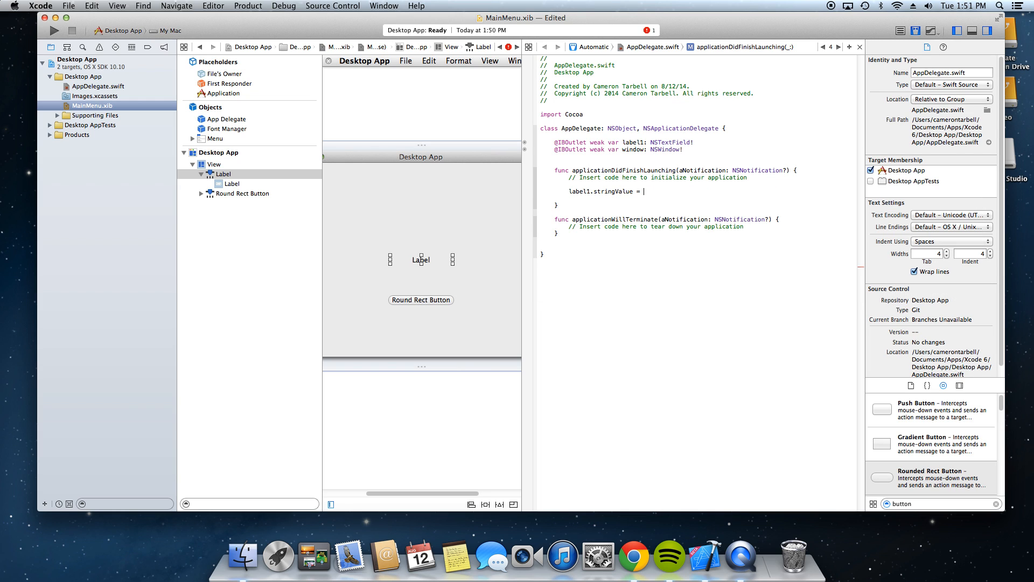
pyautogui.write('"Hello World"')
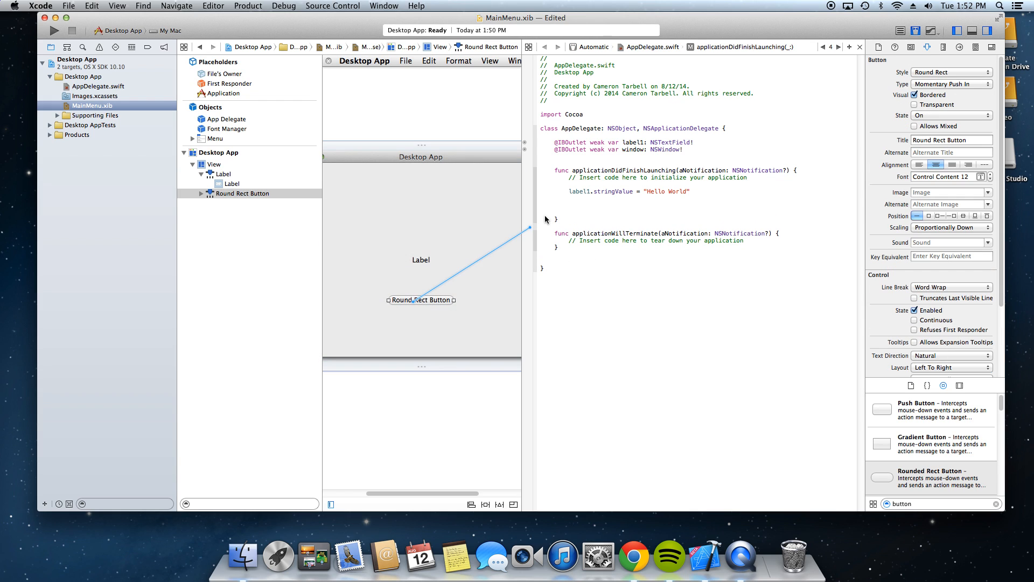
# - Create the button1 NSButton outlet and set button1.title to "Change Text" in applicationDidFinishLaunching
pyautogui.write('button1: NSButton!')
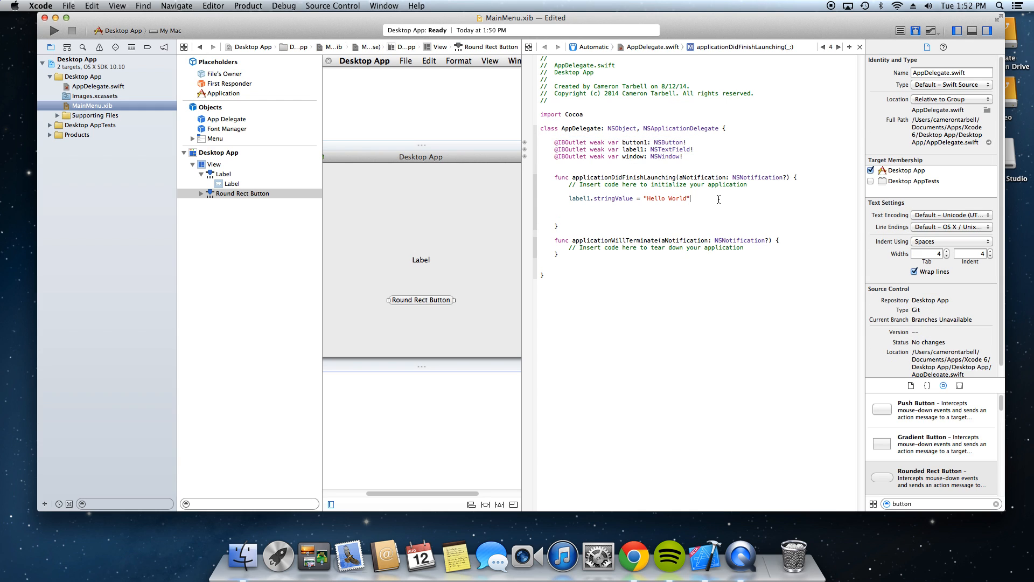
pyautogui.write('button1')
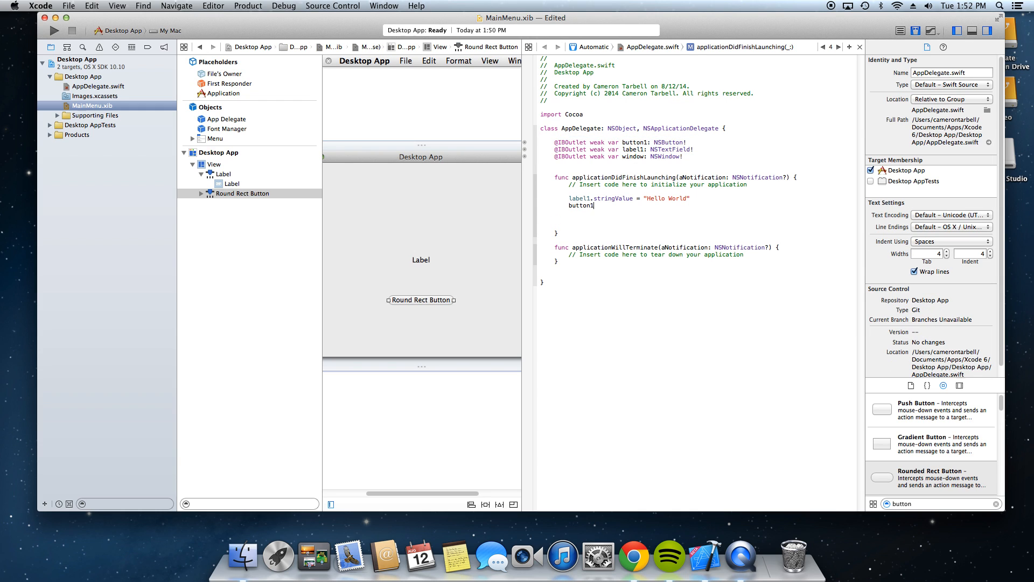
pyautogui.write('.title = "Change Text')
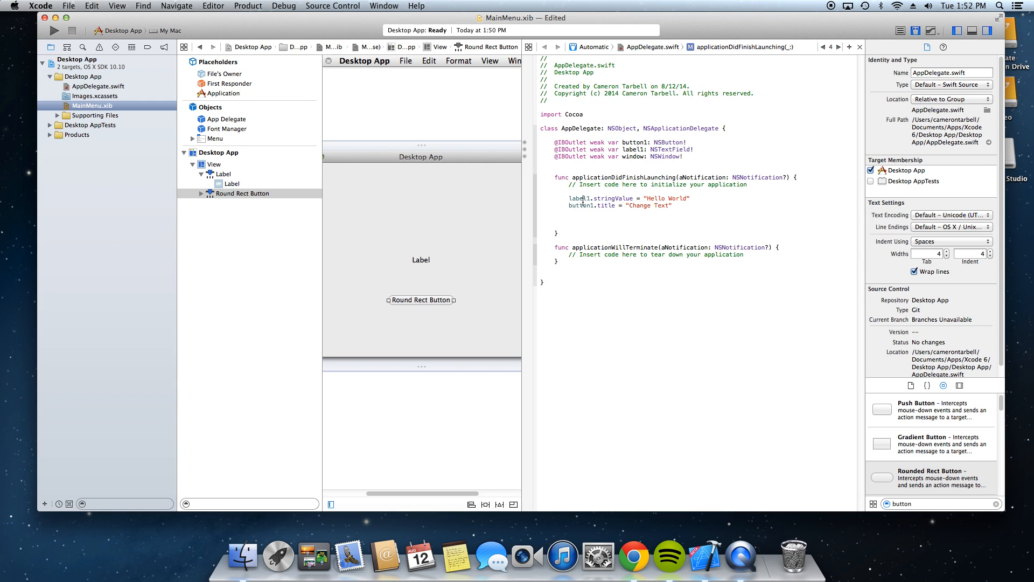
pyautogui.moveTo(415, 261)
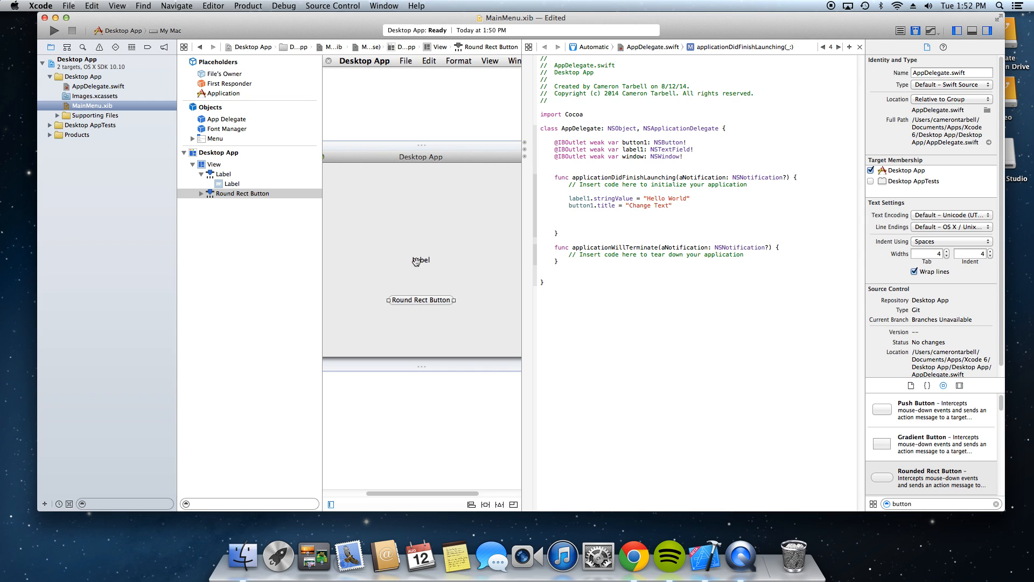
pyautogui.click(420, 260)
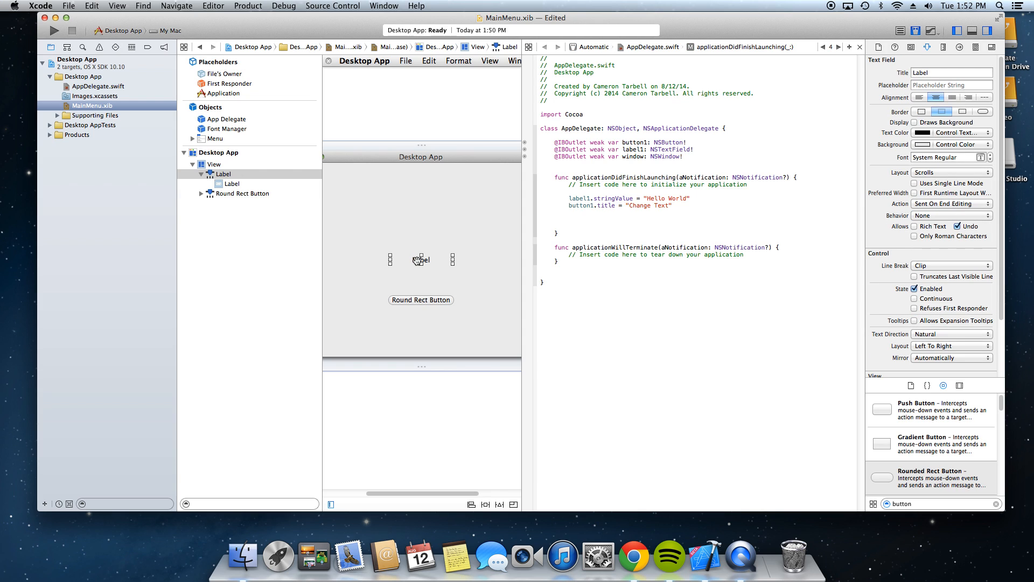
pyautogui.click(420, 300)
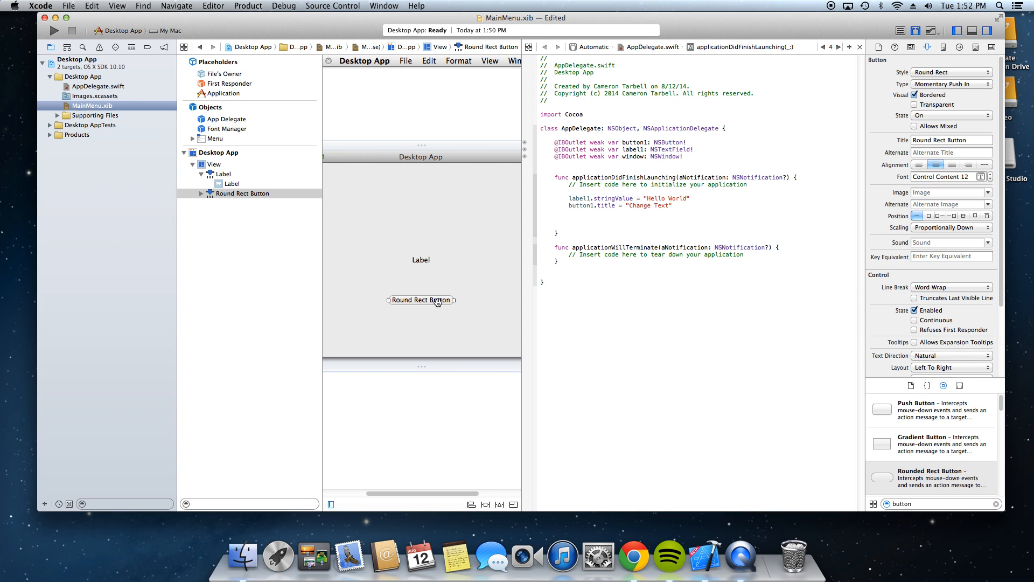
pyautogui.moveTo(90, 60)
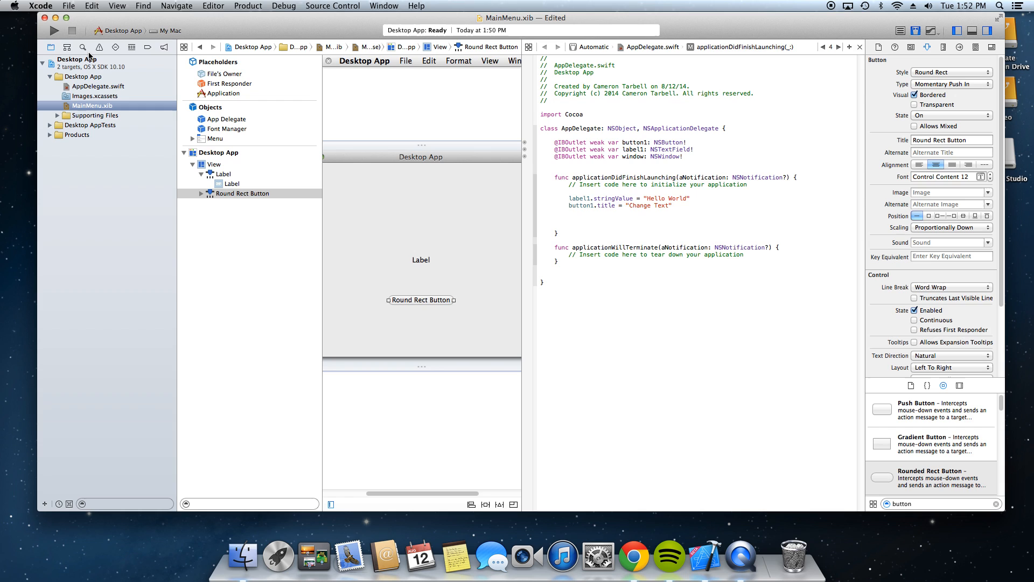
# - Build and run Desktop App from the toolbar Run button
pyautogui.click(52, 29)
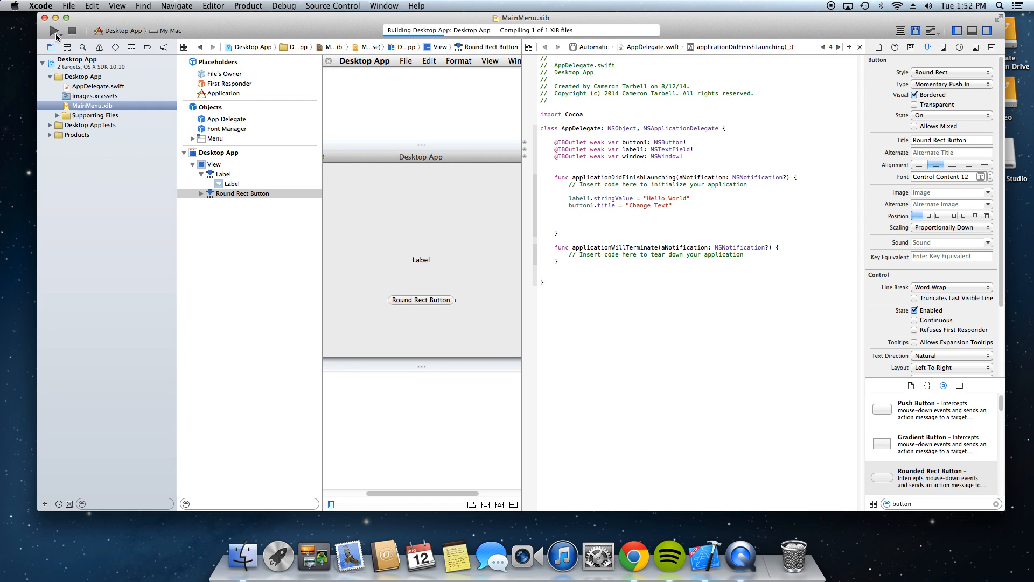
pyautogui.click(52, 30)
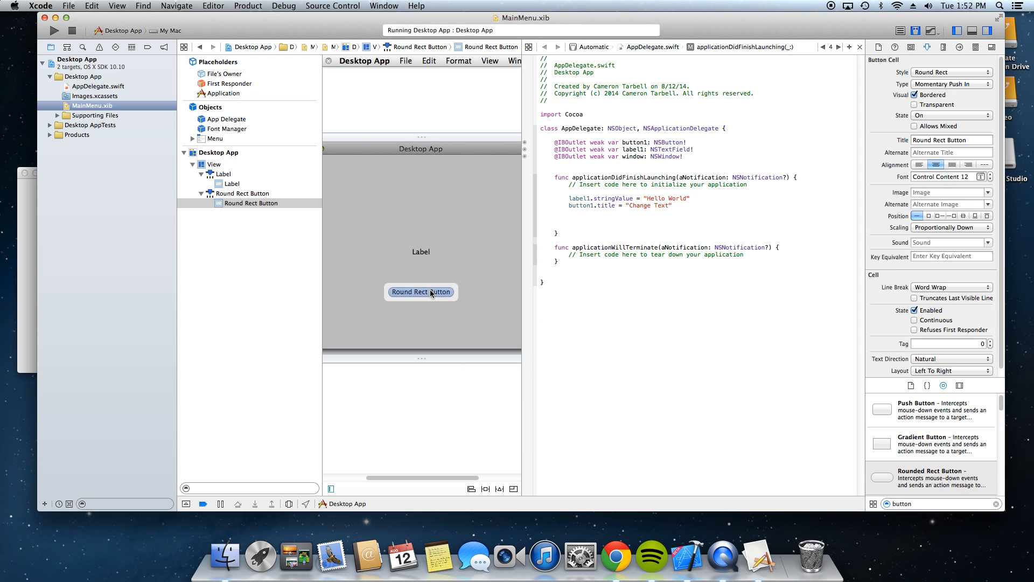
# - Connect the button to a new IBAction named changetext in AppDelegate, leaving its body empty
pyautogui.moveTo(421, 292); pyautogui.dragTo(539, 271)
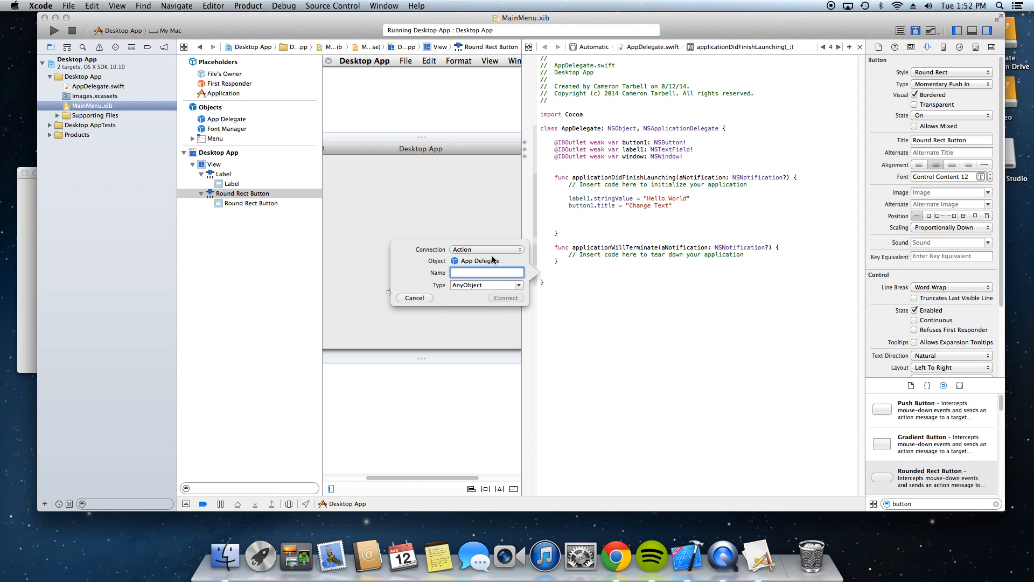
pyautogui.write('changete')
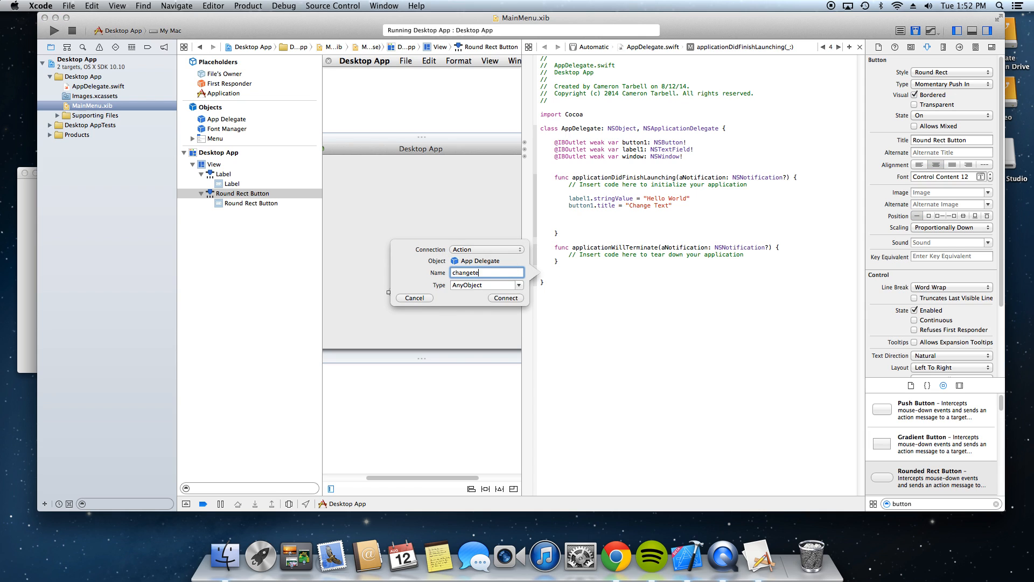
pyautogui.click(506, 297)
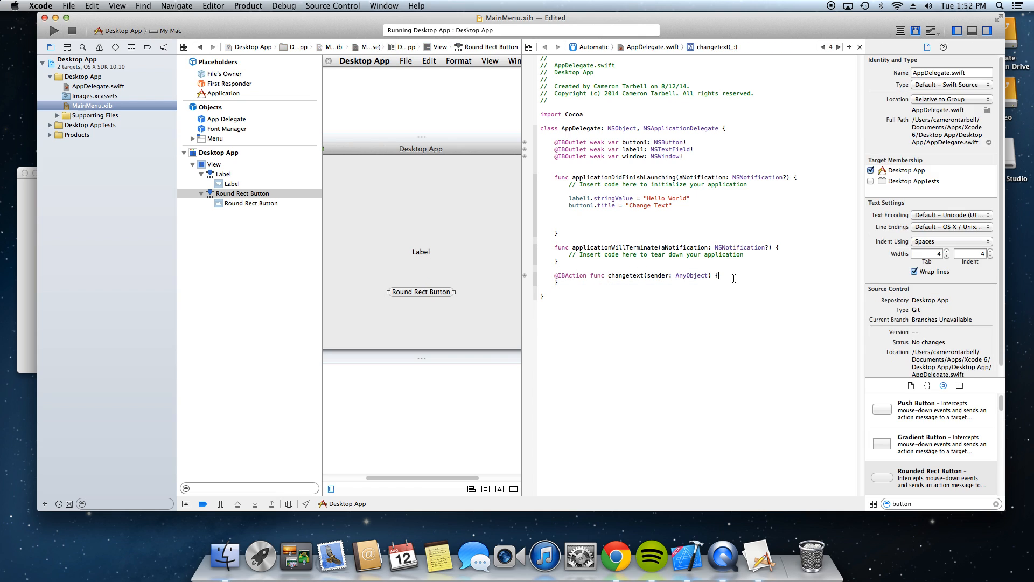
pyautogui.press('Return')
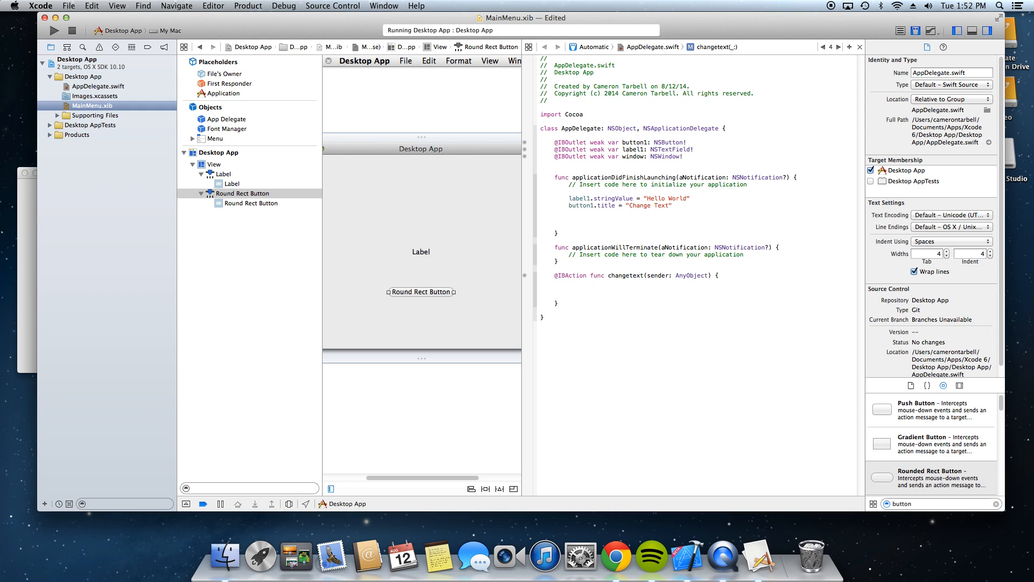
# - Assign label1.stringValue = "Hello World! Text Changed" inside changetext and relaunch the app
pyautogui.write('label1.string')
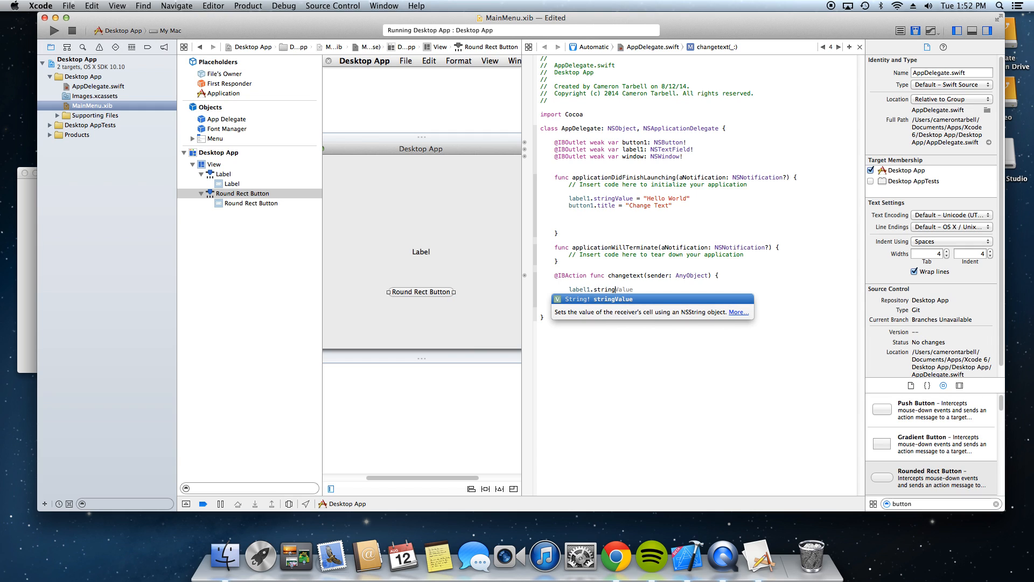
pyautogui.write('= "')
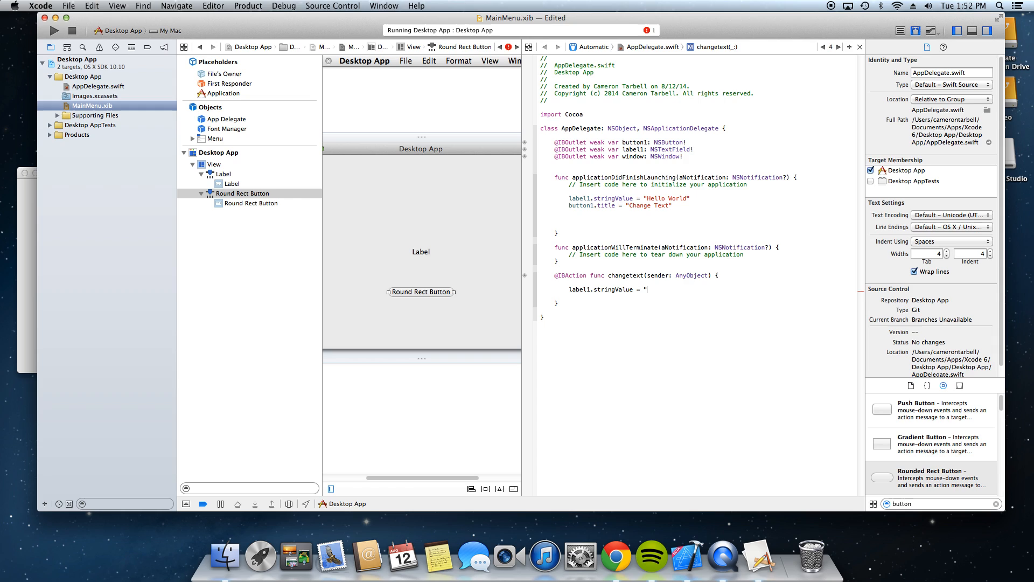
pyautogui.write('Hello W')
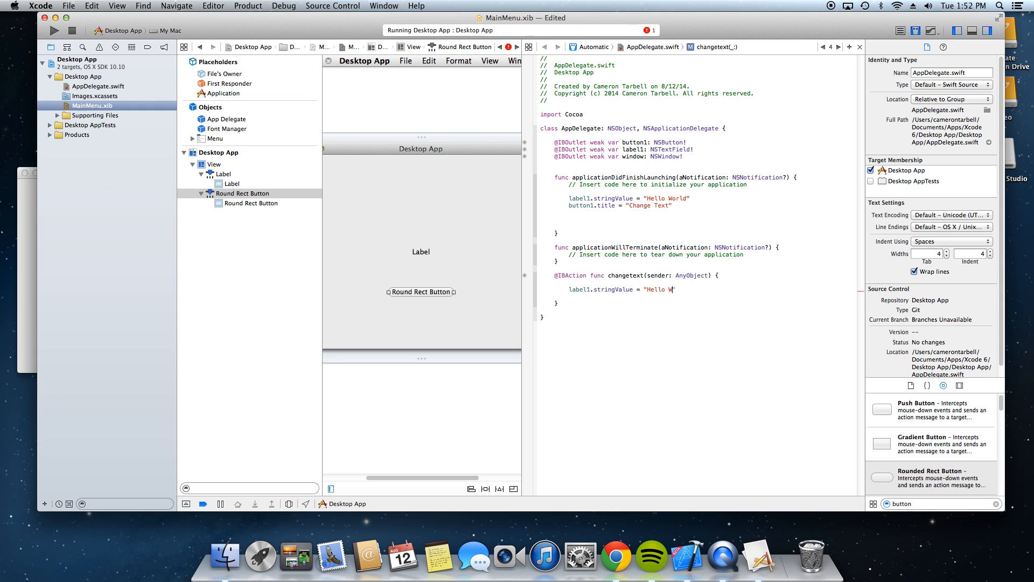
pyautogui.write('orld! Texh')
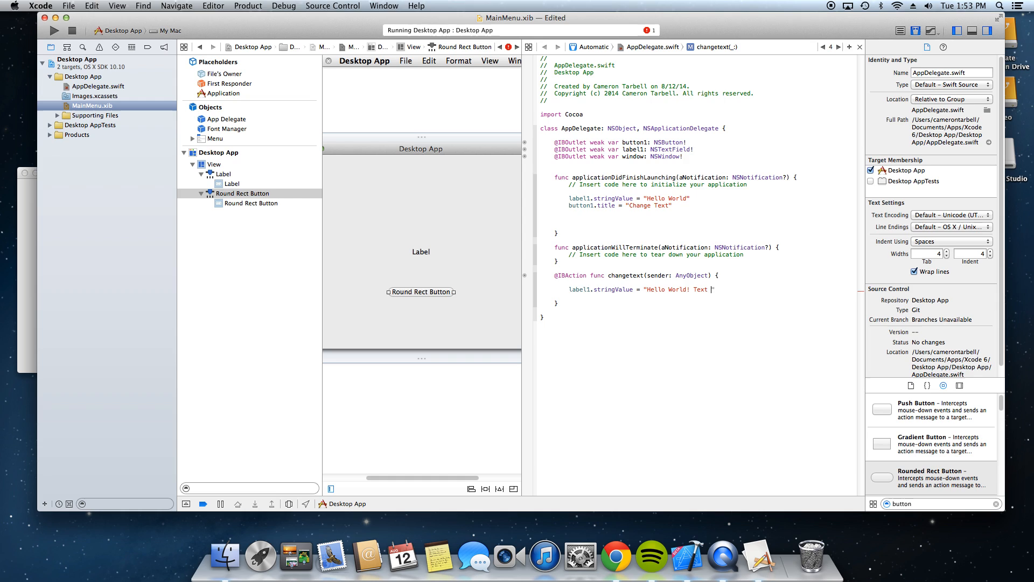
pyautogui.write("Changed'")
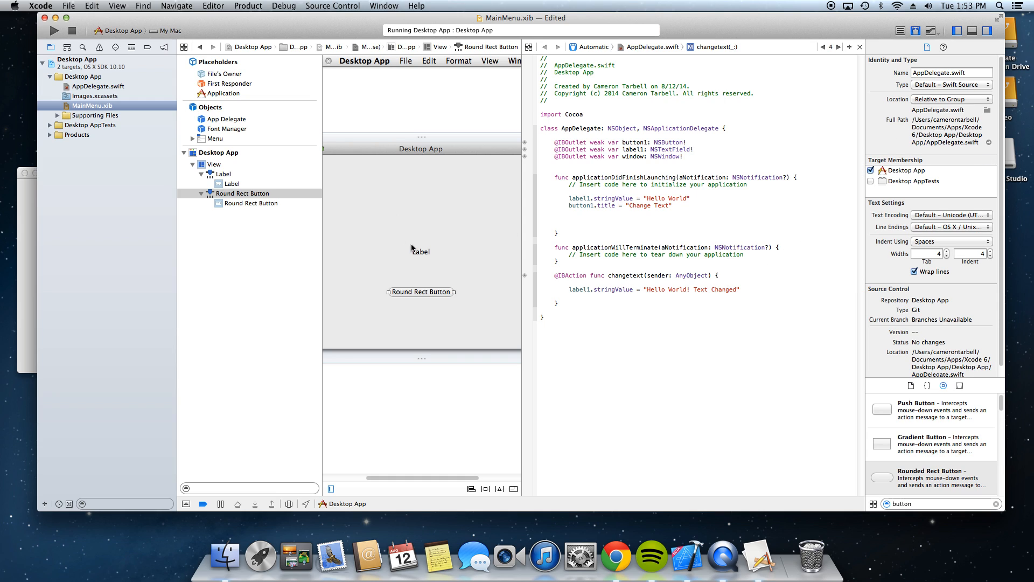
pyautogui.click(403, 252)
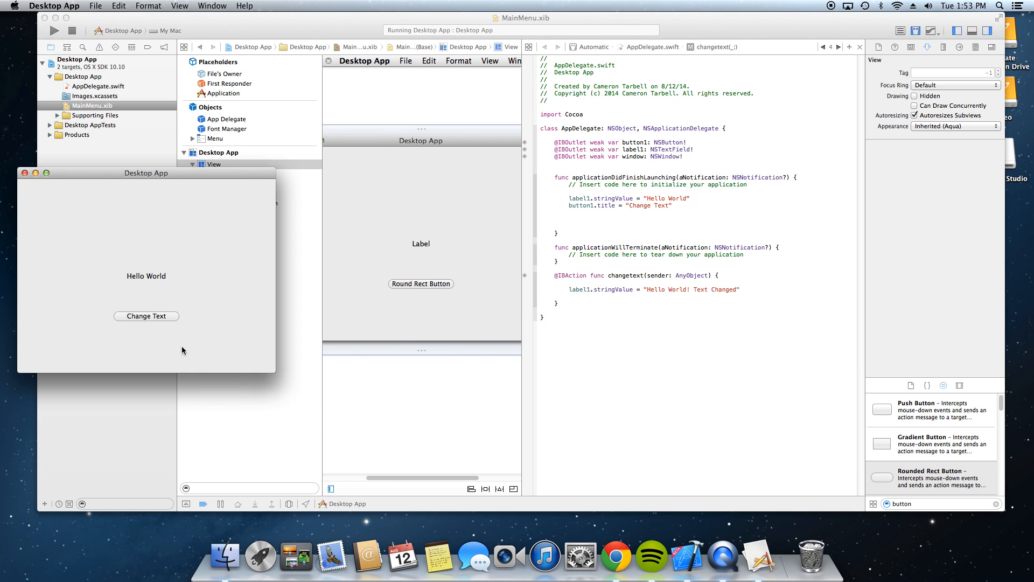
# - Use the Change Text button so the label reads "Hello World! Text Changed"
pyautogui.click(146, 315)
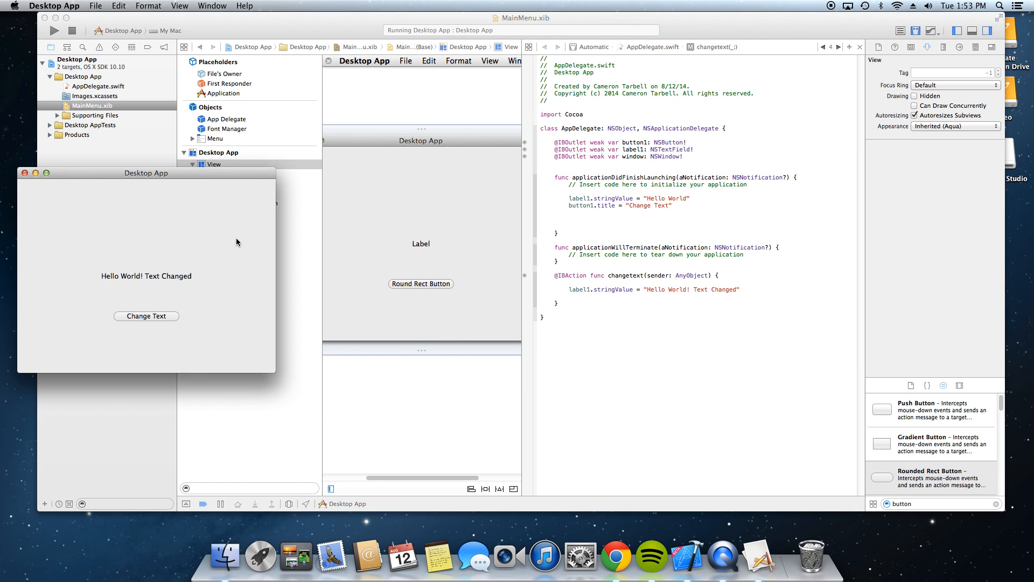
pyautogui.moveTo(227, 277)
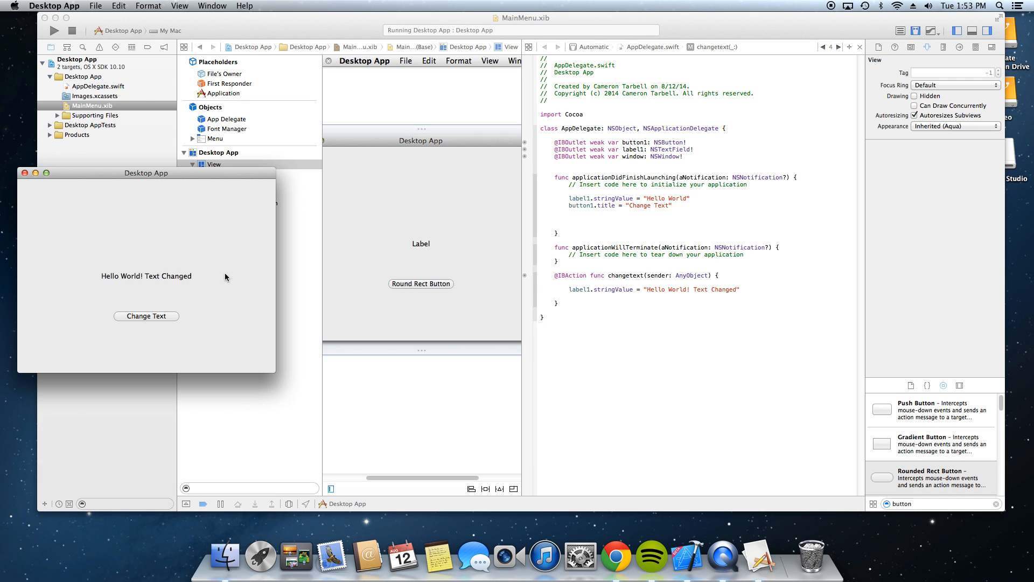
pyautogui.moveTo(30, 214)
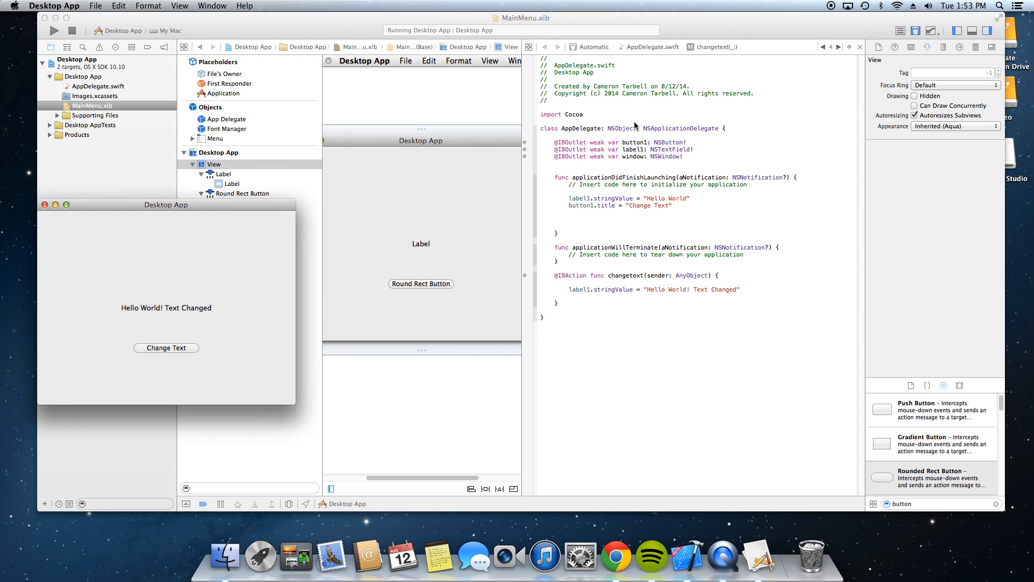
pyautogui.moveTo(629, 120)
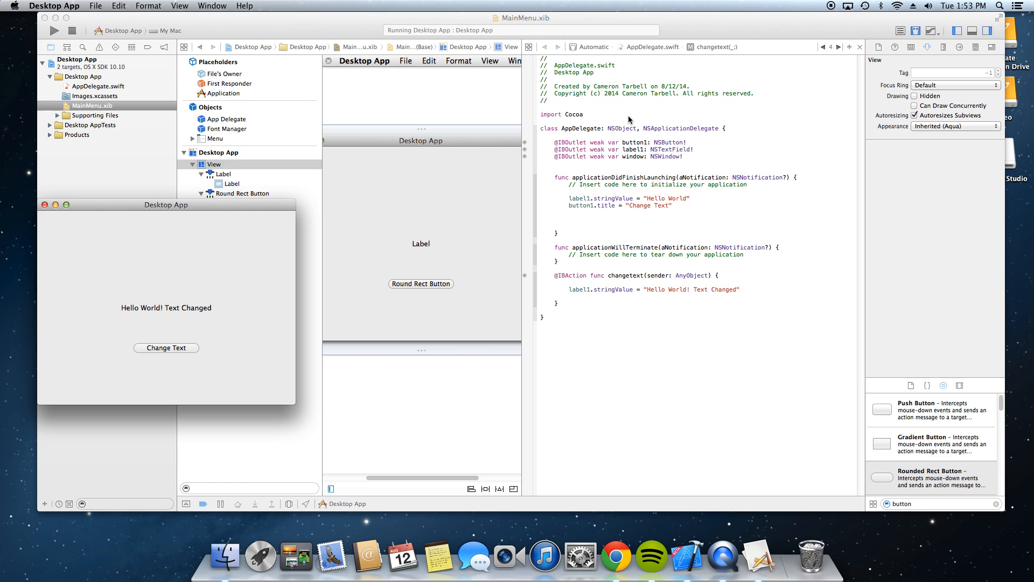
pyautogui.moveTo(517, 108)
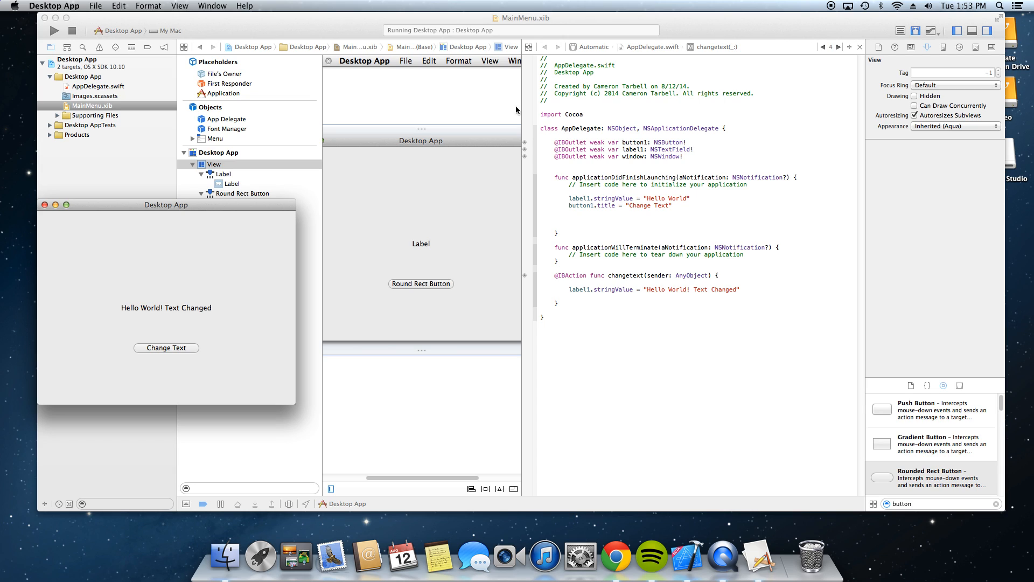